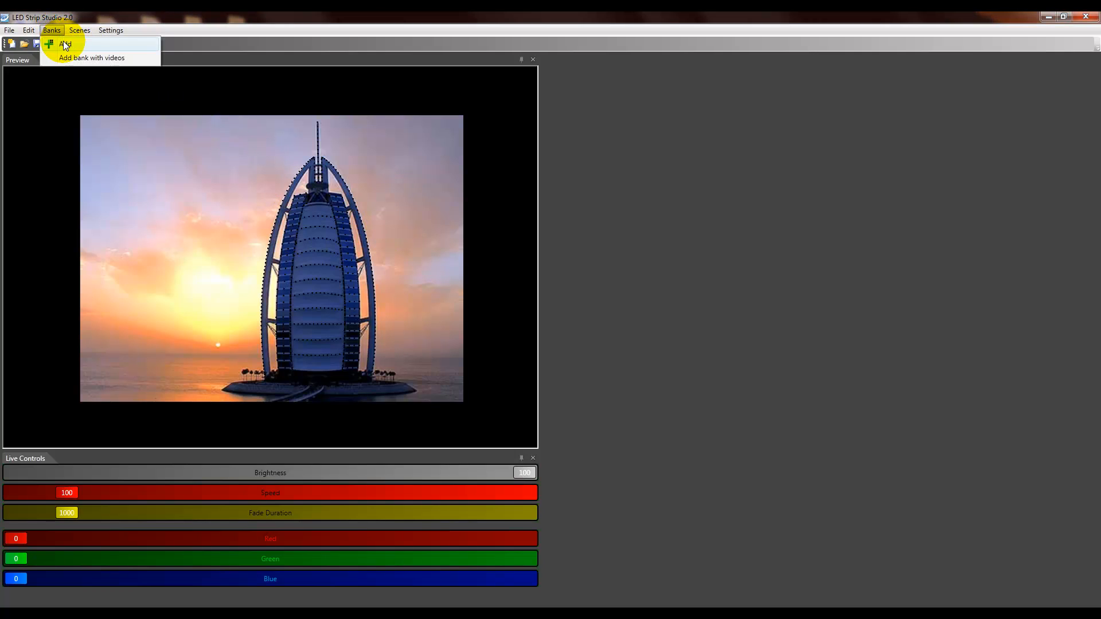
# Create Bank 1 and add an empty strip scene, Scene 1, to it.
pyautogui.click(64, 44)
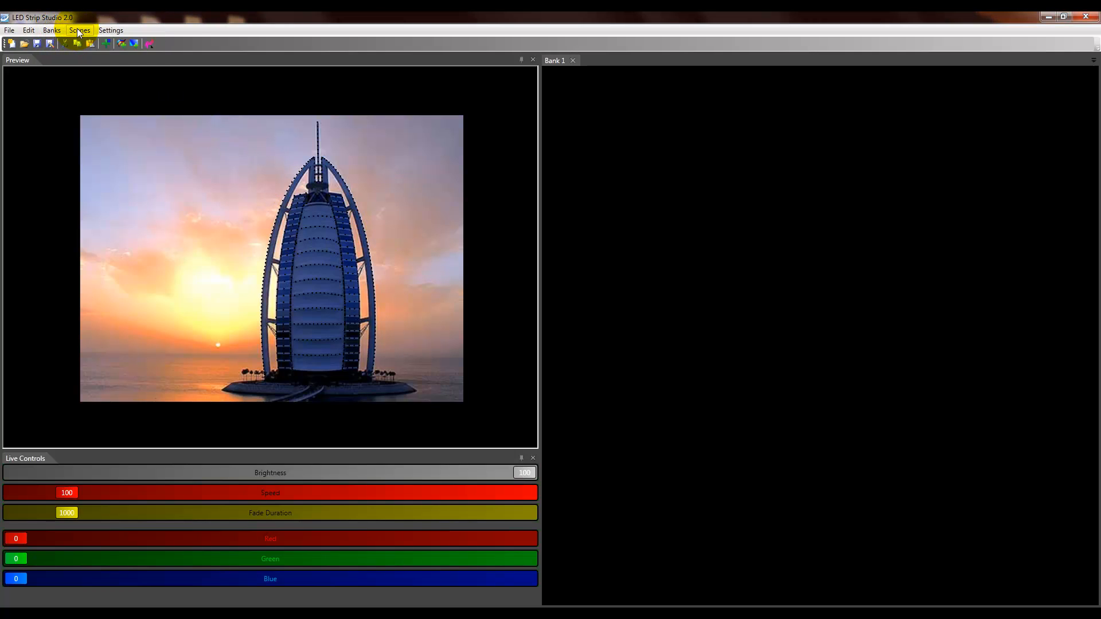
pyautogui.click(91, 44)
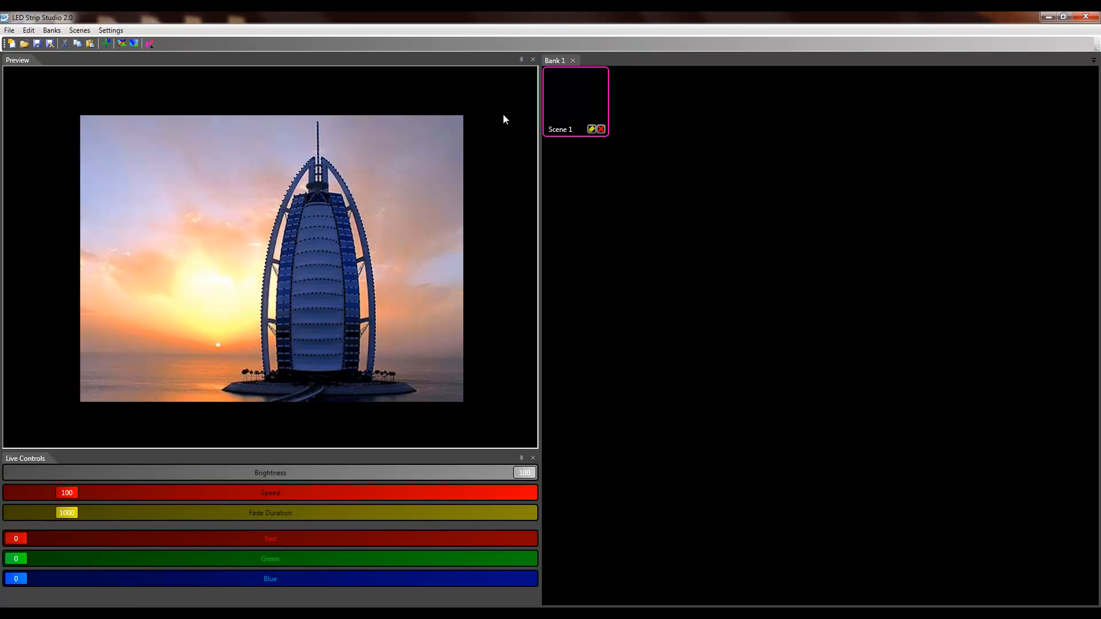
pyautogui.moveTo(581, 164)
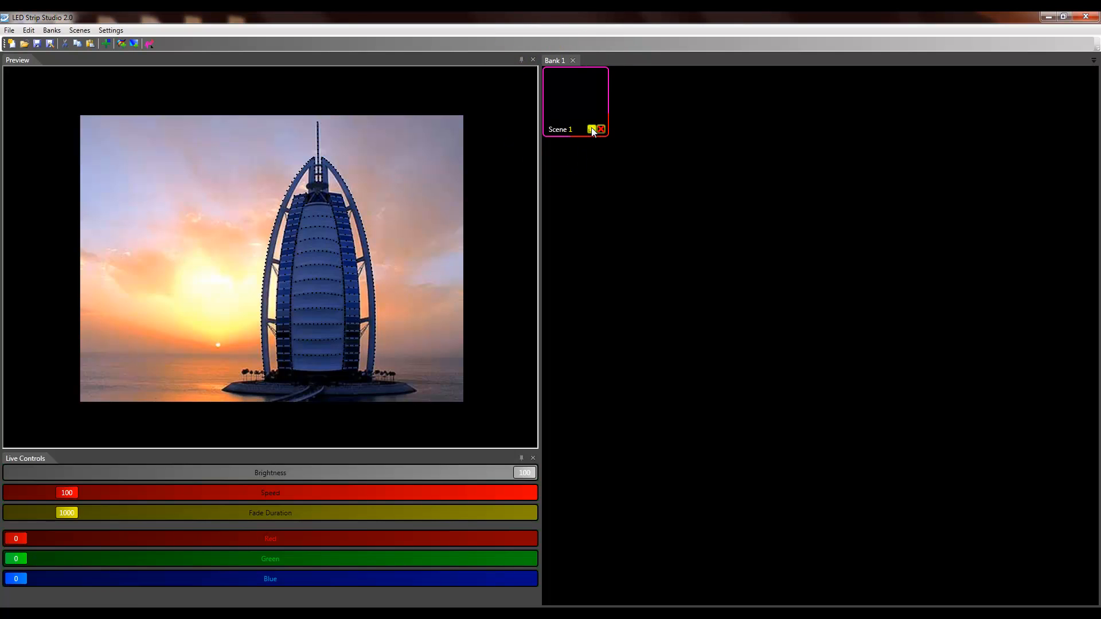
pyautogui.moveTo(592, 131)
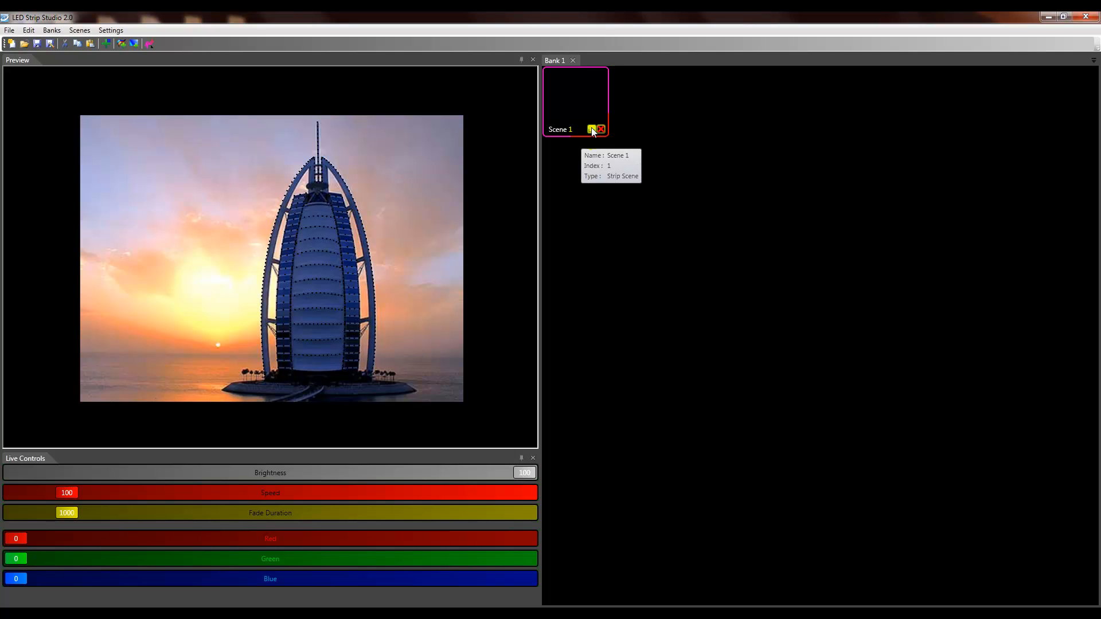
# Open Scene 1's settings beside the preview and filter the animation library by yellow.
pyautogui.click(592, 129)
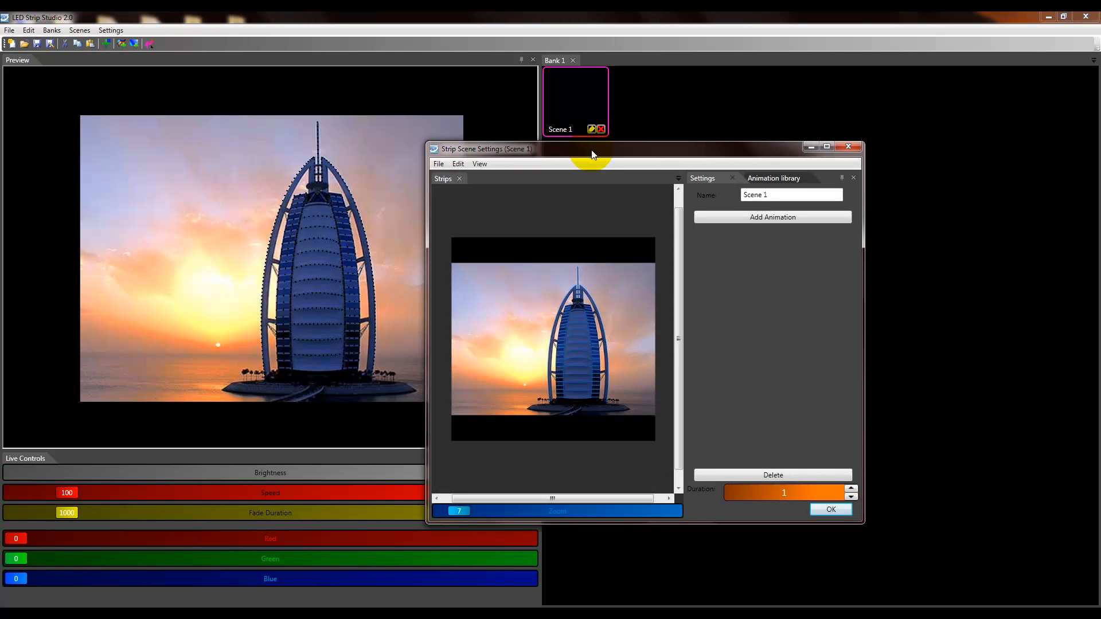
pyautogui.moveTo(591, 148); pyautogui.dragTo(632, 153)
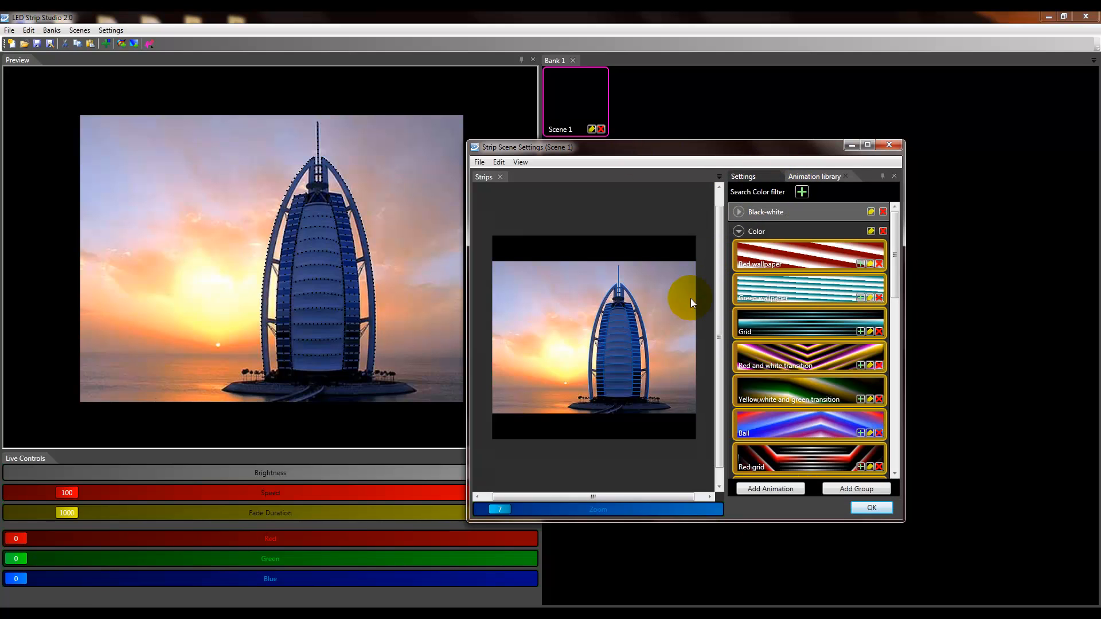
pyautogui.click(807, 356)
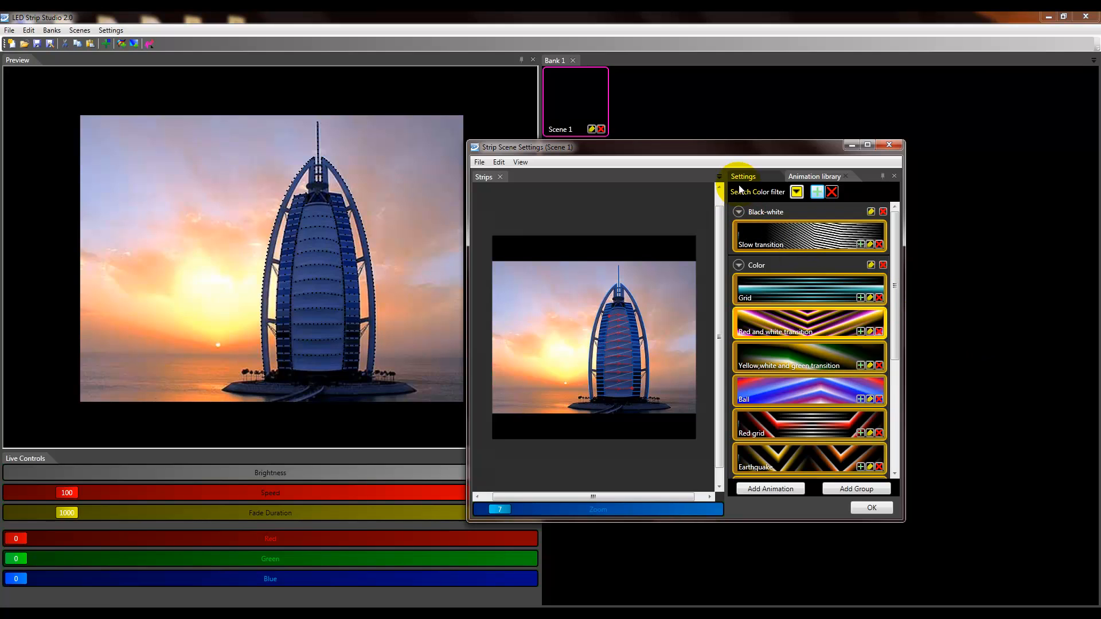
# Back in Scene 1's settings, add an animation that lights the tower's strips white.
pyautogui.click(814, 177)
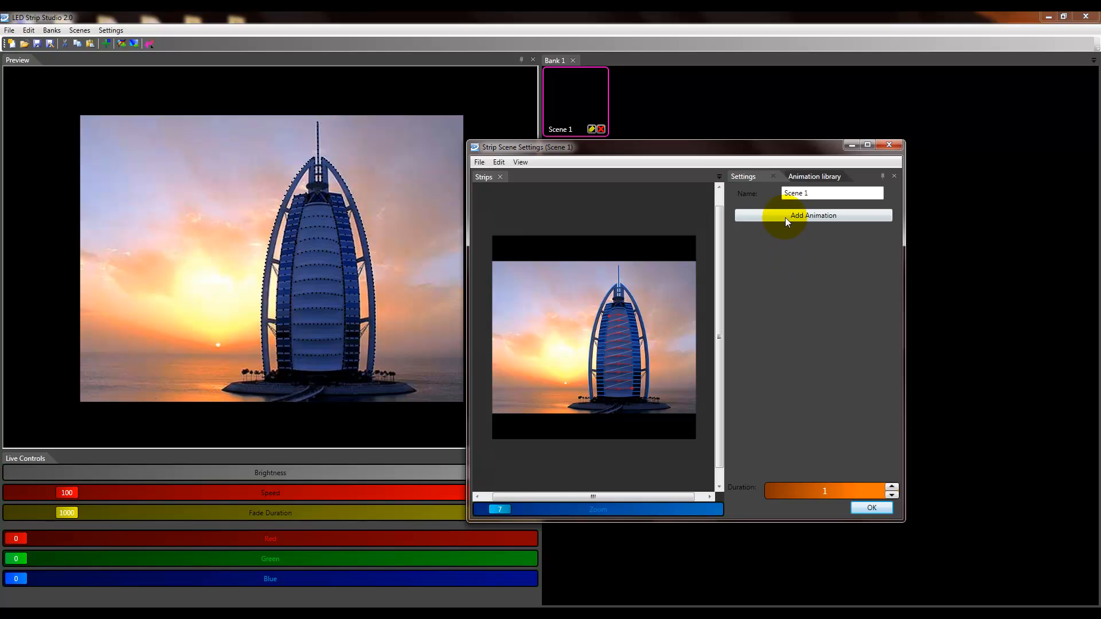
pyautogui.click(812, 216)
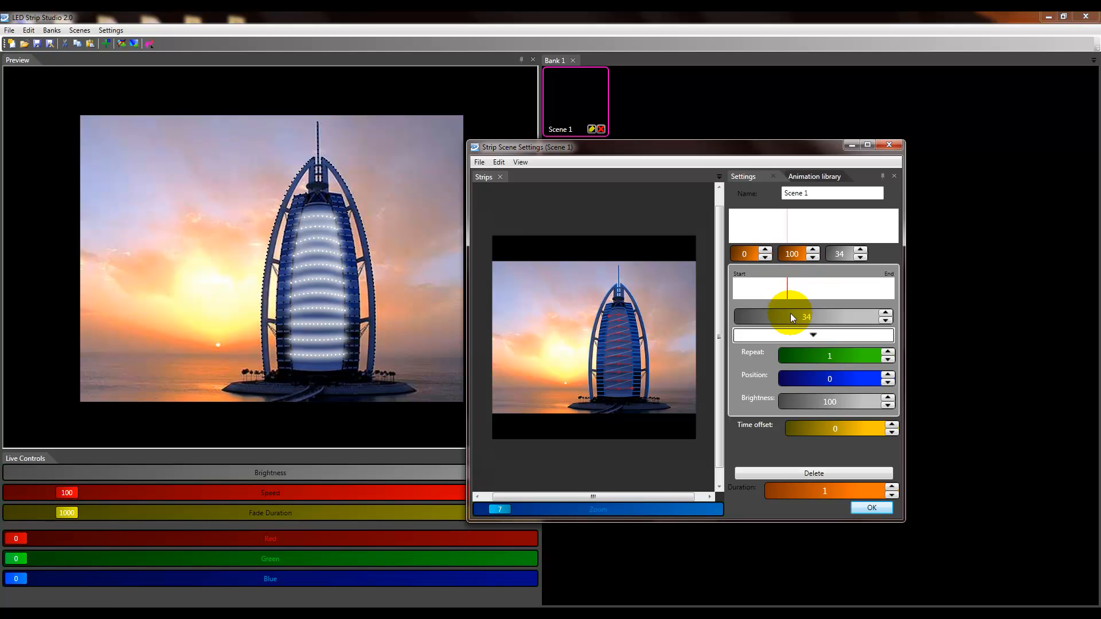
# Set the gradient stop's colour to yellow from the Colors table.
pyautogui.click(813, 335)
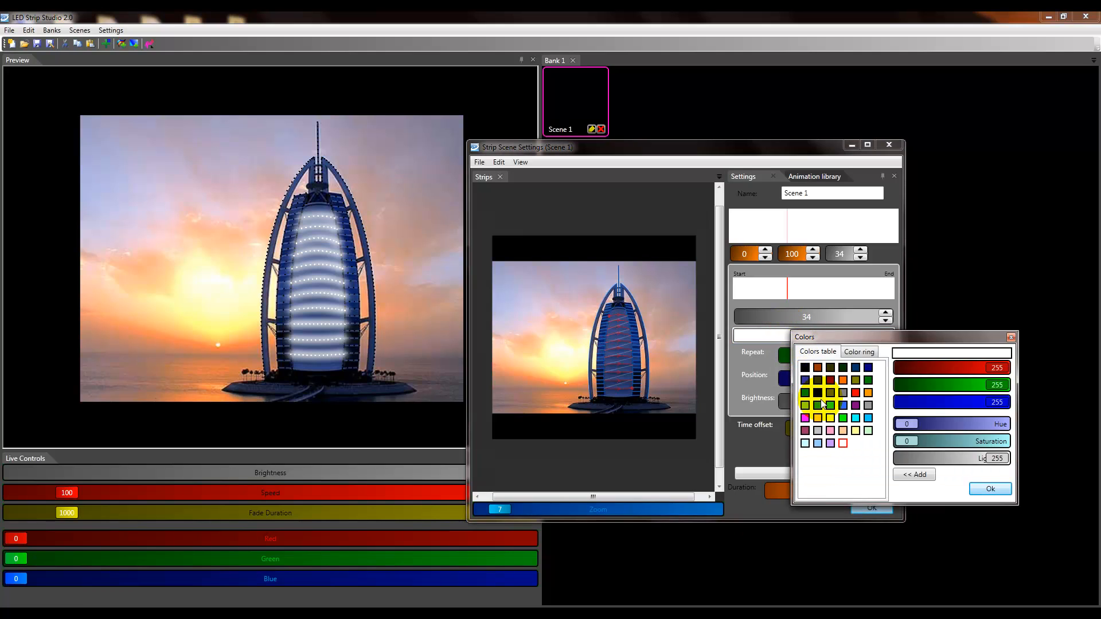
pyautogui.click(806, 405)
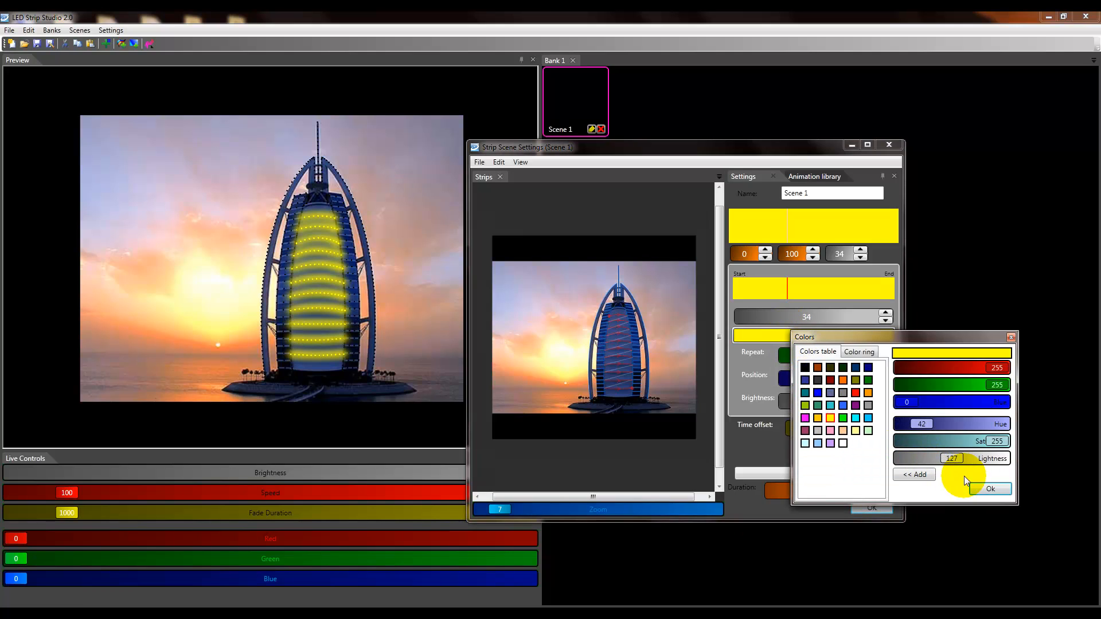
pyautogui.click(990, 489)
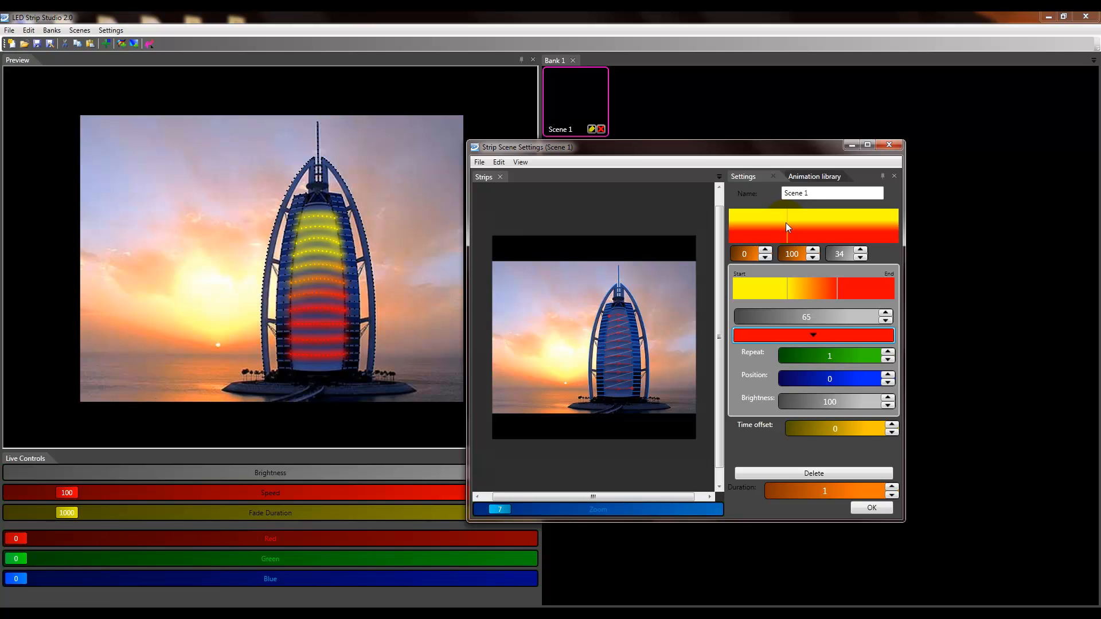
# Adjust the gradient bar to angle 0 and Position 30, shifting red to the top.
pyautogui.rightClick(787, 228)
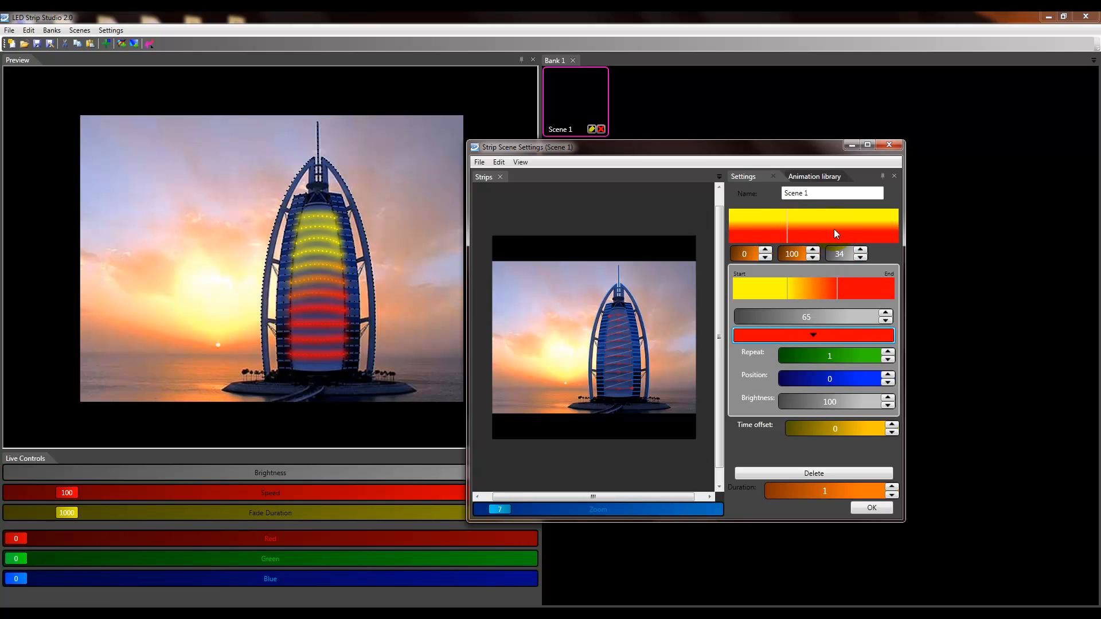
pyautogui.rightClick(835, 234)
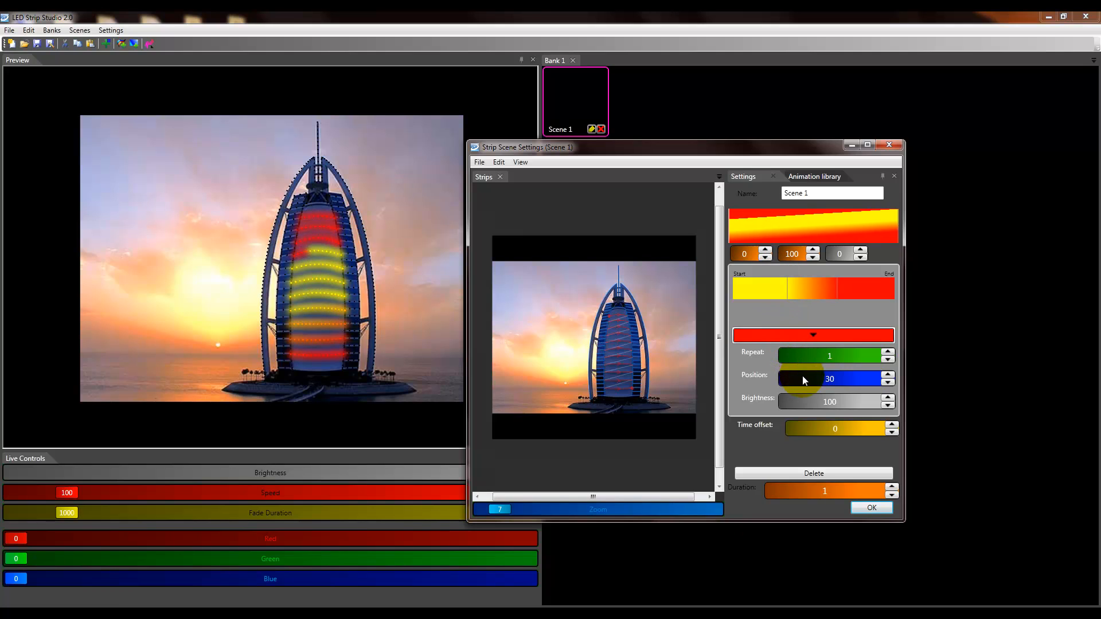
# Set Position to 100, Repeat to 2.1 and Duration to 3.5, then confirm with OK.
pyautogui.moveTo(804, 379); pyautogui.dragTo(835, 379)
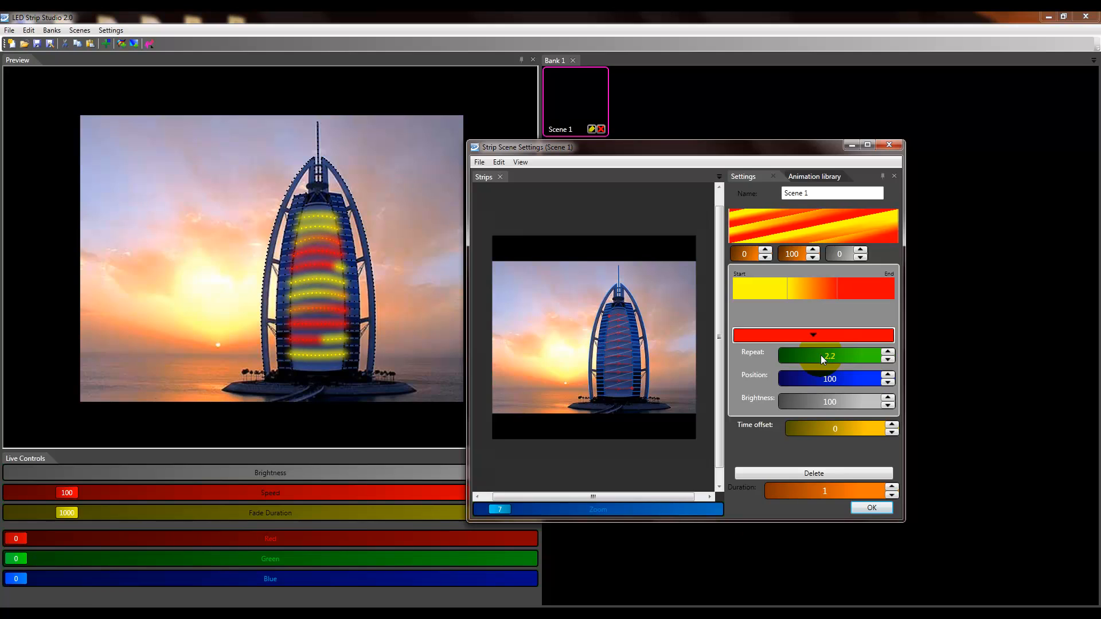
pyautogui.click(888, 352)
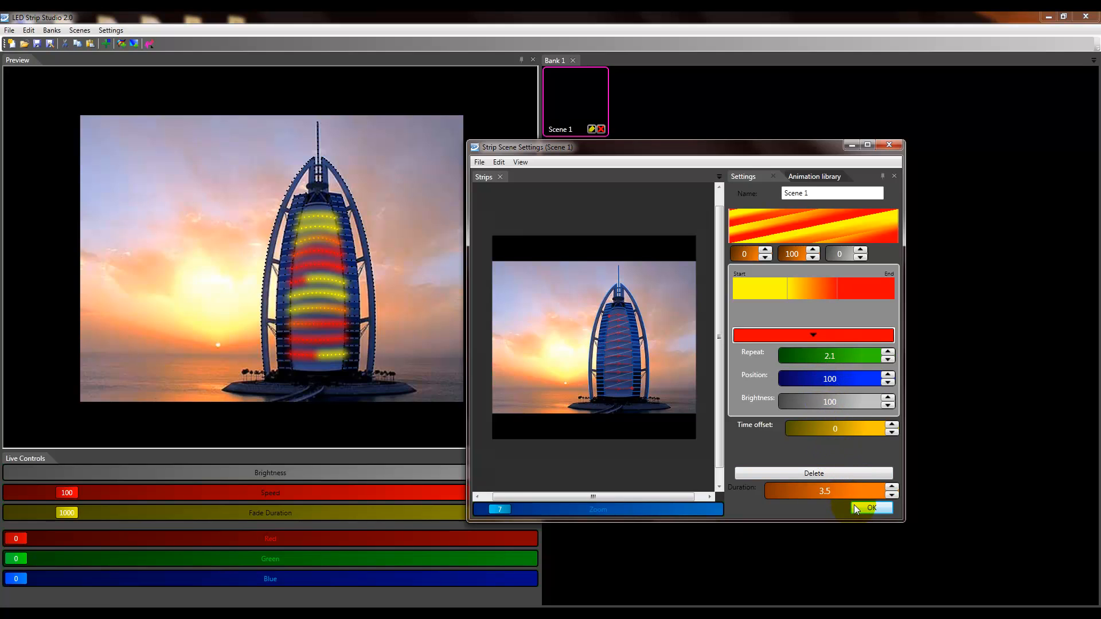
pyautogui.click(872, 508)
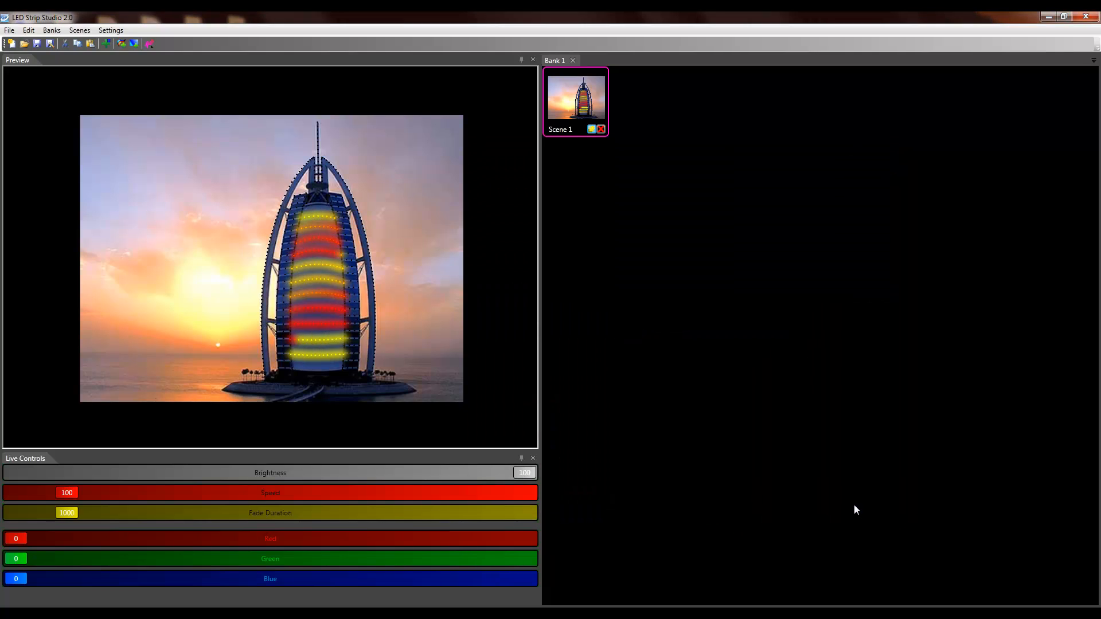